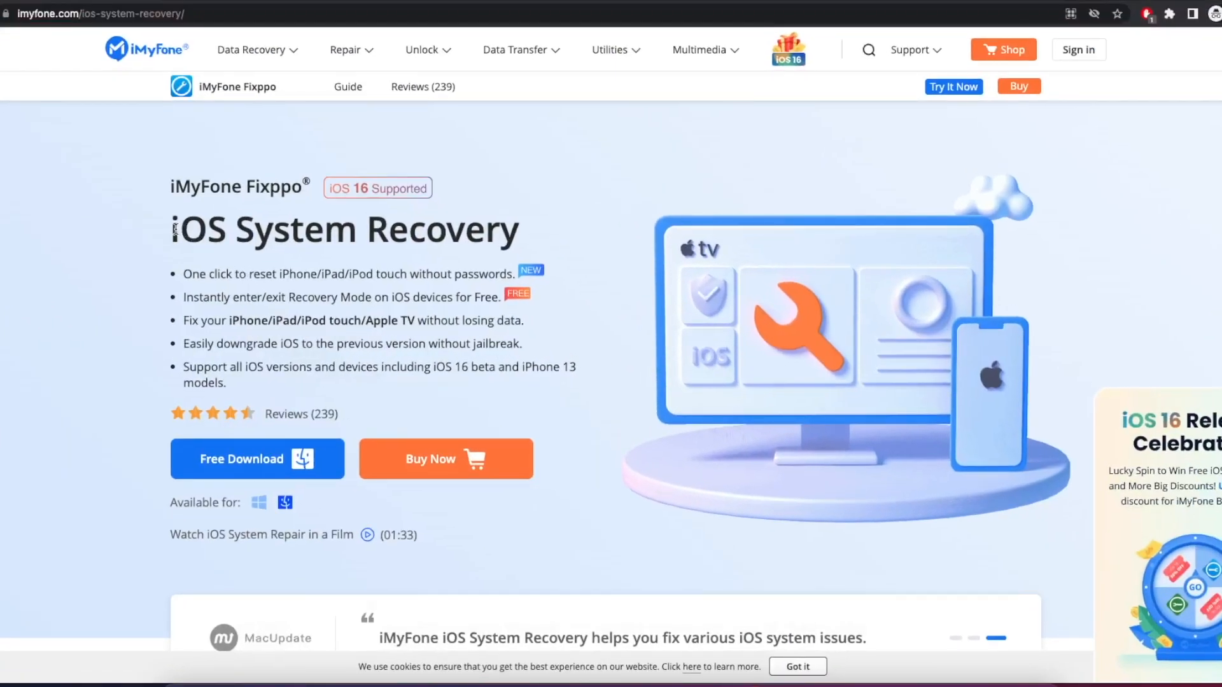
pyautogui.moveTo(358, 188)
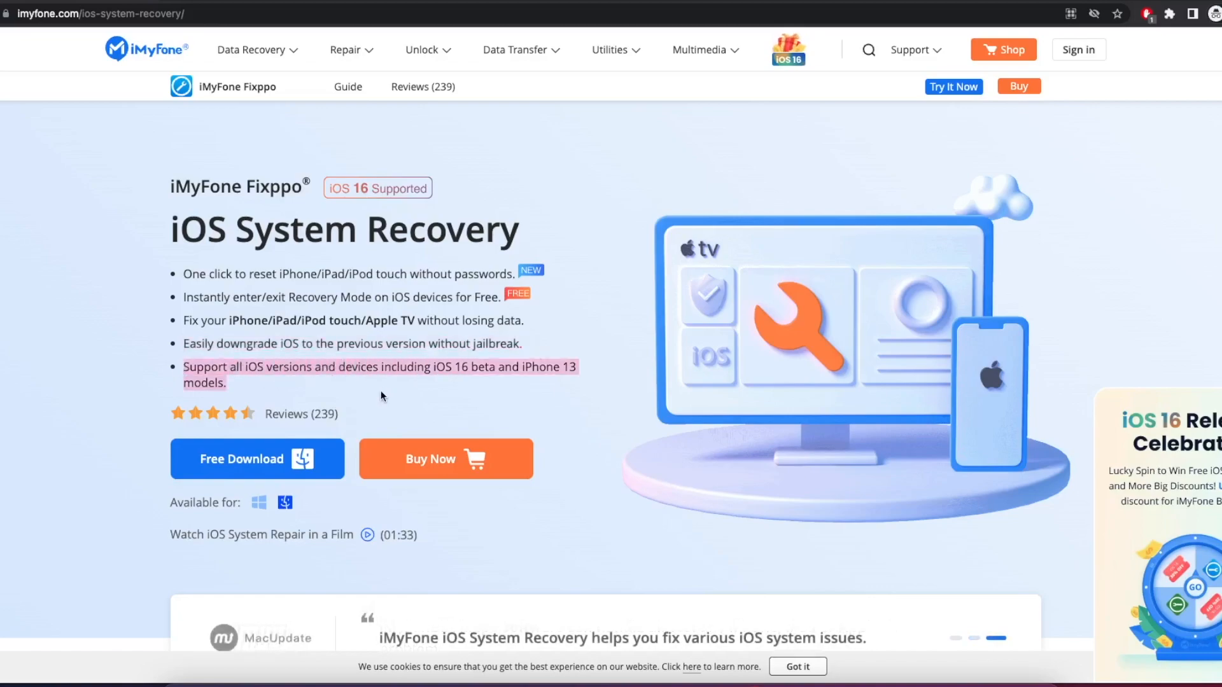
pyautogui.scroll(-3)
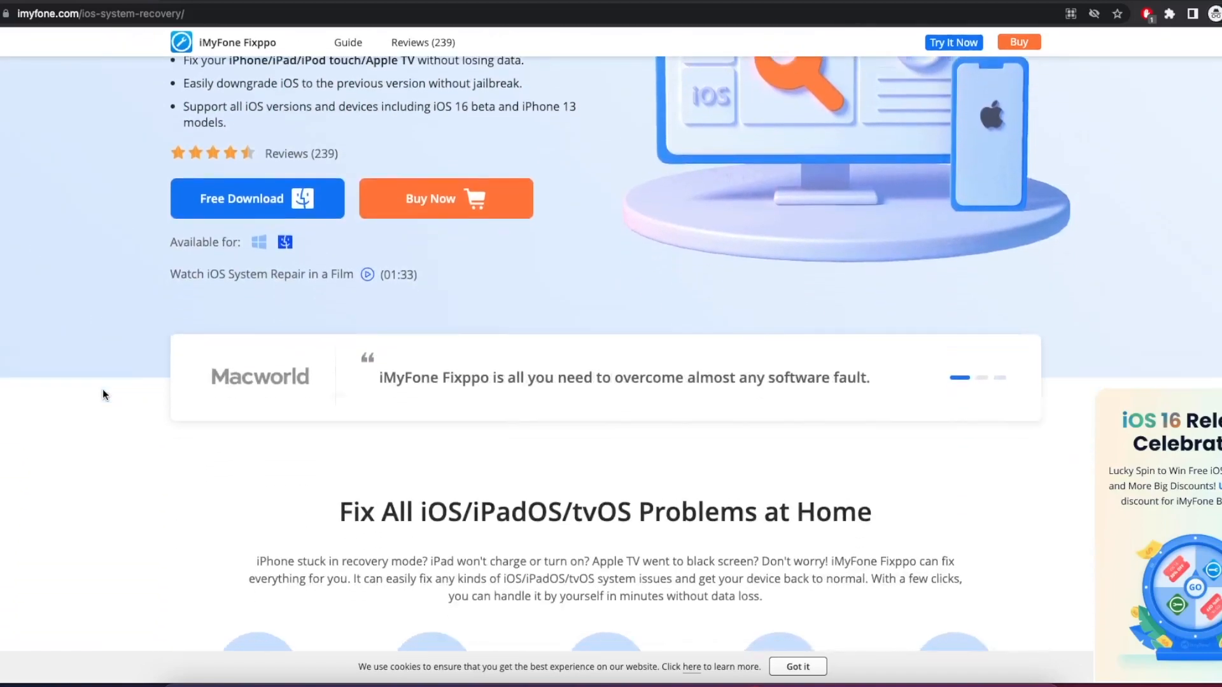
pyautogui.scroll(-3)
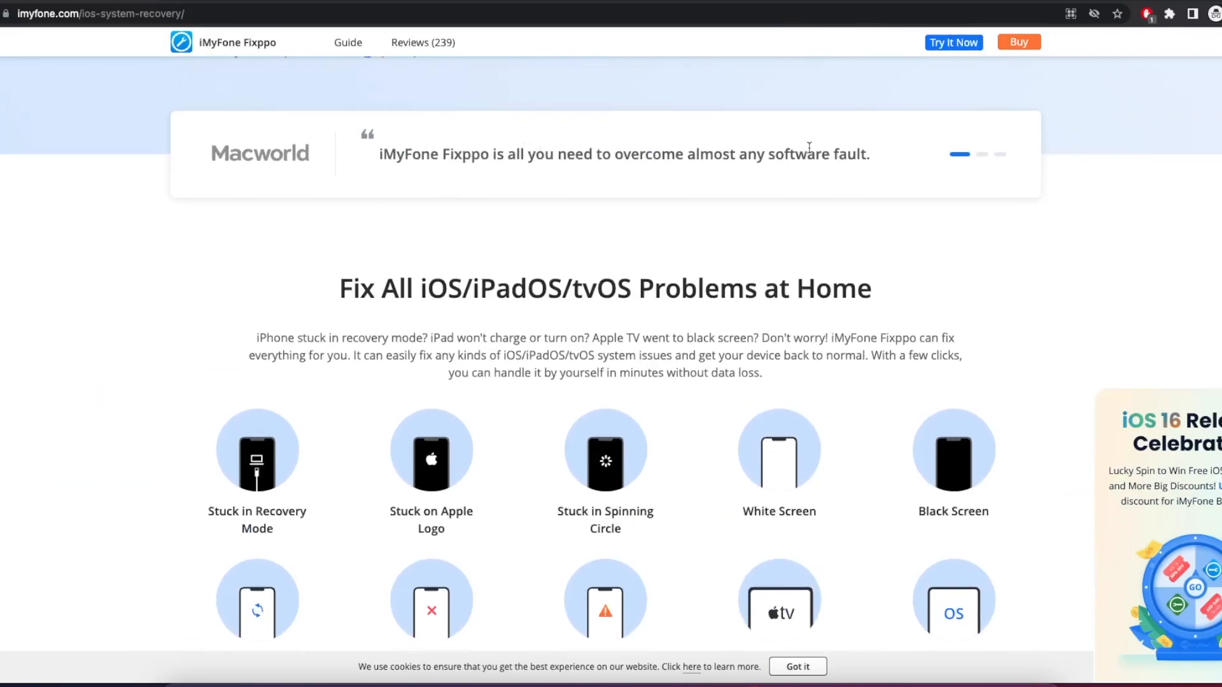
pyautogui.scroll(-3)
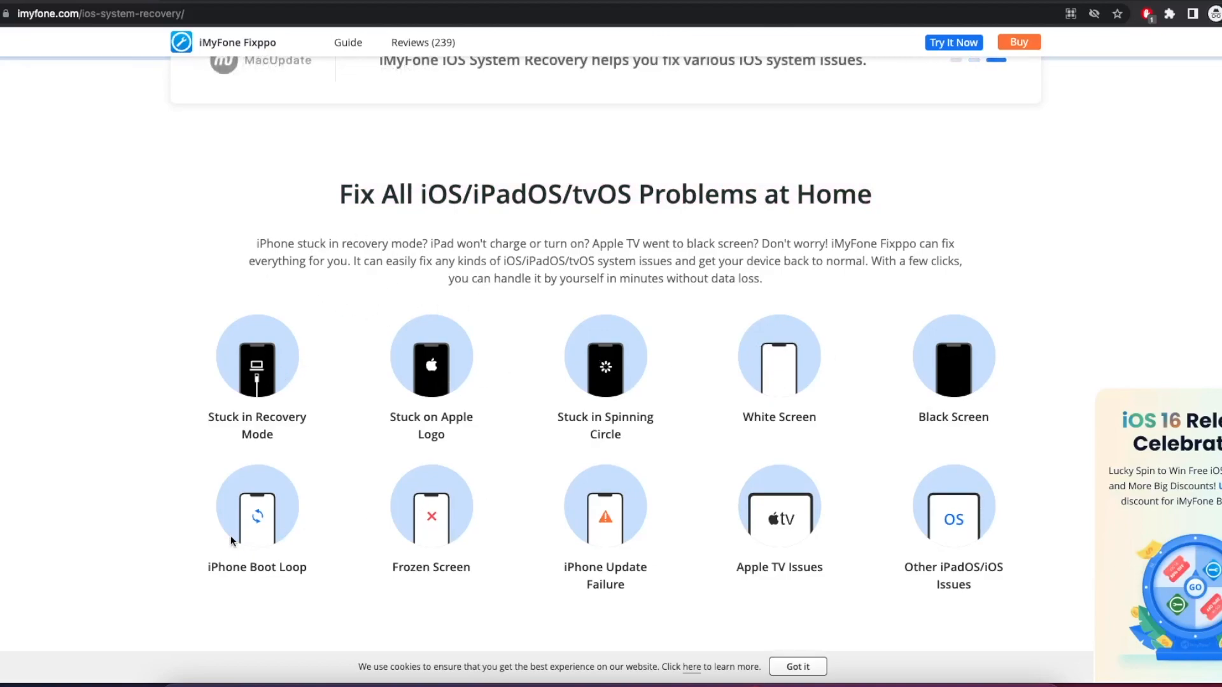
pyautogui.moveTo(762, 505)
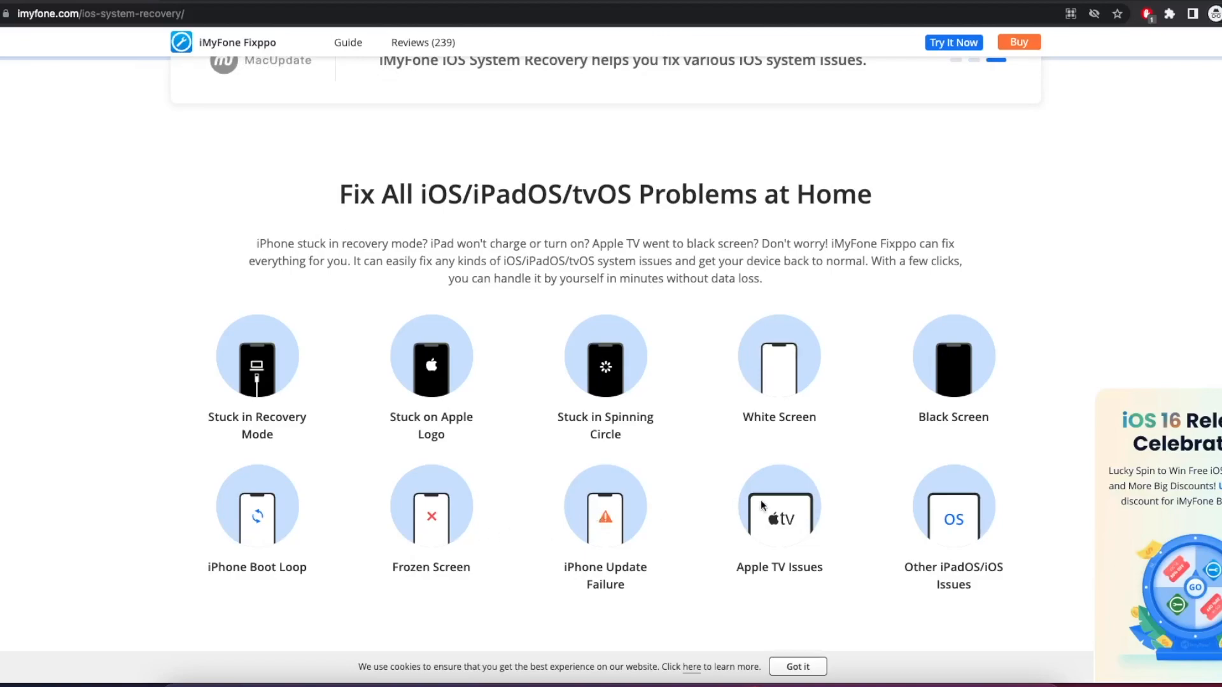
pyautogui.scroll(-3)
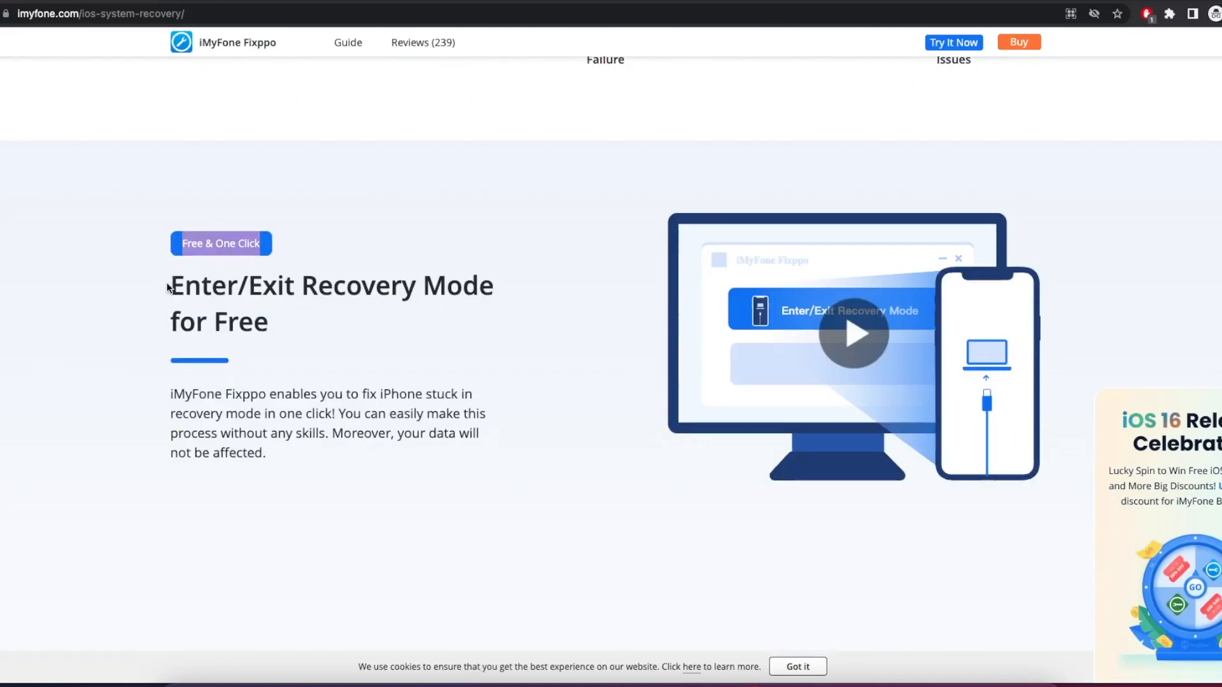
pyautogui.scroll(-3)
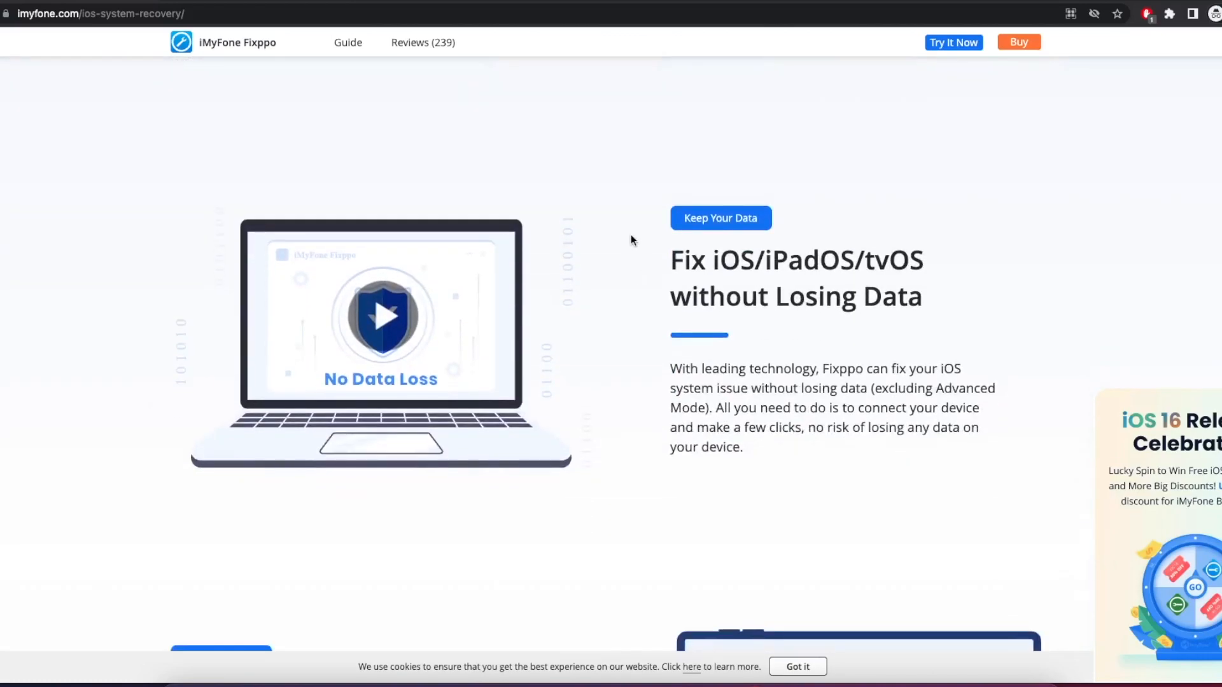